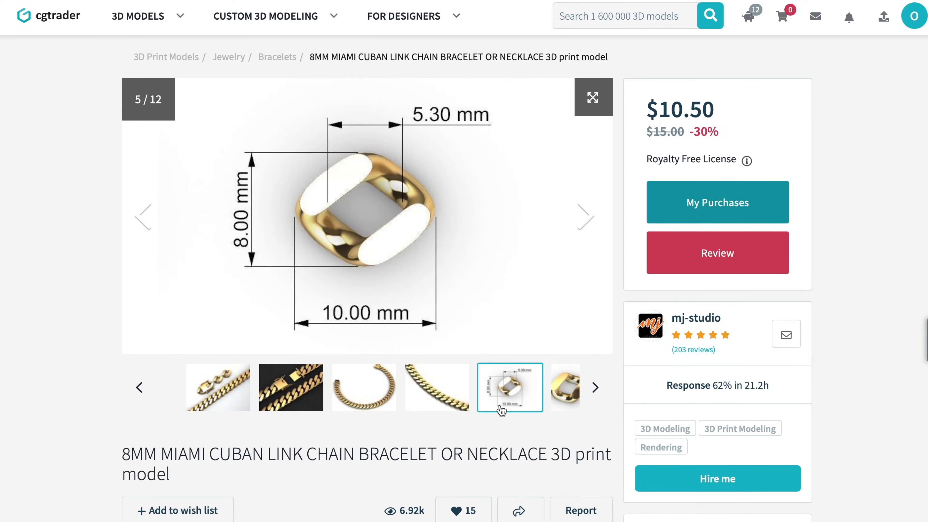
{"action": "mouse_move", "coordinate": [557, 401]}
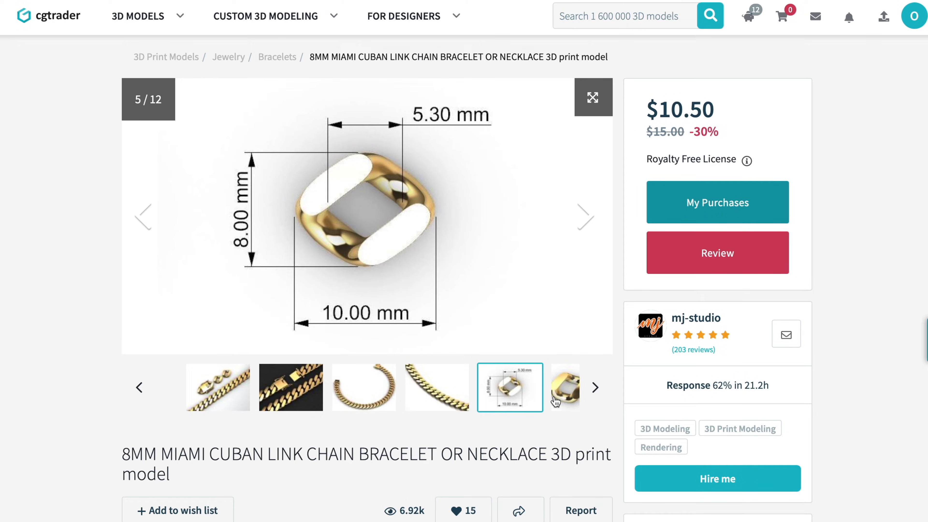
Scroll the 8MM Miami Cuban link chain listing to glance at the Similar Models section.
{"action": "scroll", "scroll_direction": "down", "scroll_amount": 3}
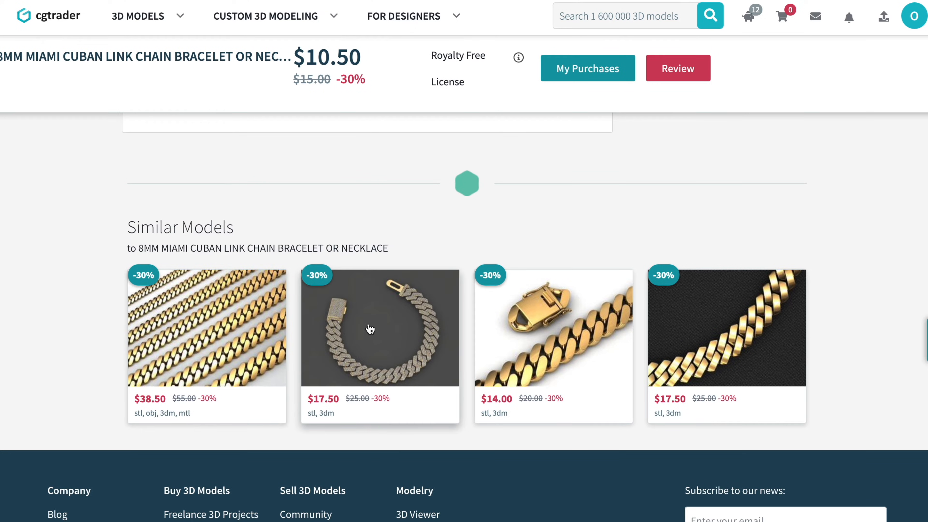
{"action": "scroll", "scroll_direction": "up", "scroll_amount": 3}
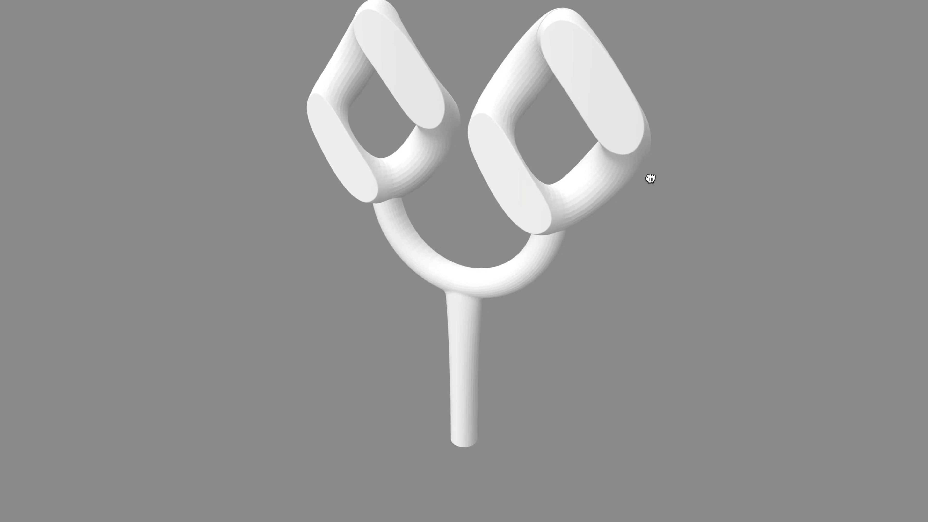
Orbit the two-link sprue model to inspect its edges, underside and how the links join.
{"action": "left_click_drag", "start_coordinate": [650, 179], "coordinate": [544, 100]}
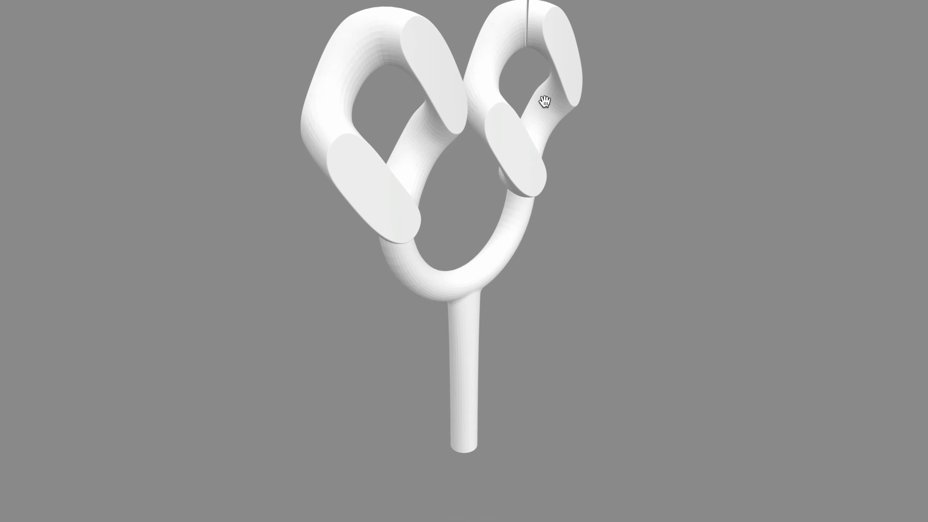
{"action": "left_click_drag", "start_coordinate": [543, 100], "coordinate": [528, 89]}
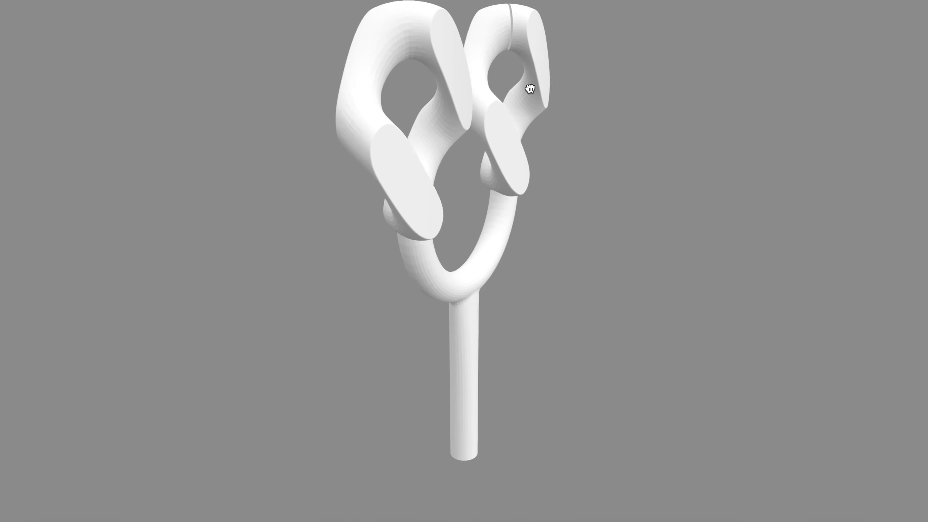
{"action": "left_click_drag", "start_coordinate": [527, 88], "coordinate": [682, 190]}
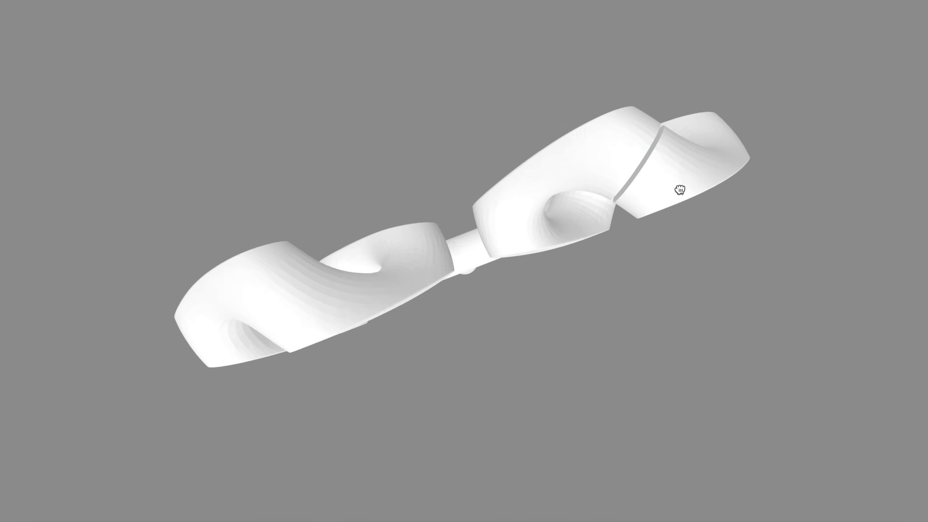
{"action": "left_click_drag", "start_coordinate": [681, 189], "coordinate": [643, 167]}
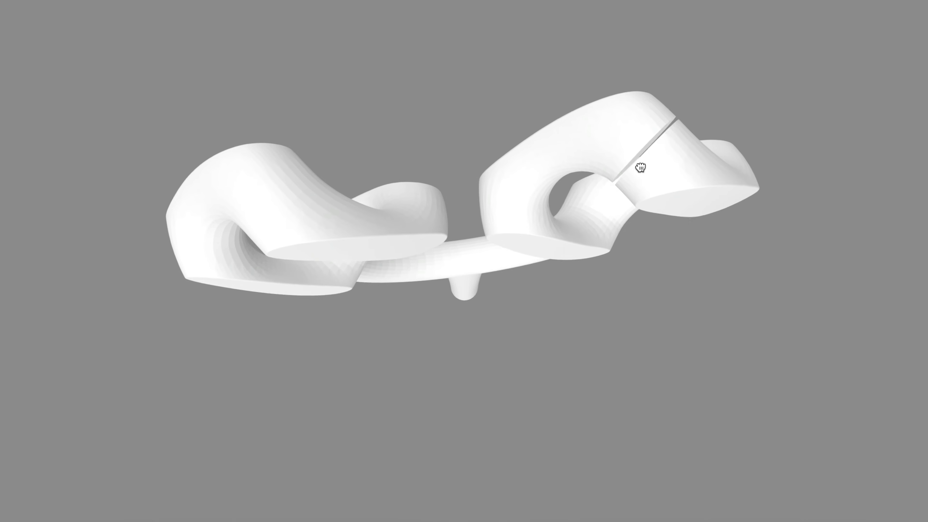
{"action": "left_click_drag", "start_coordinate": [642, 168], "coordinate": [656, 179]}
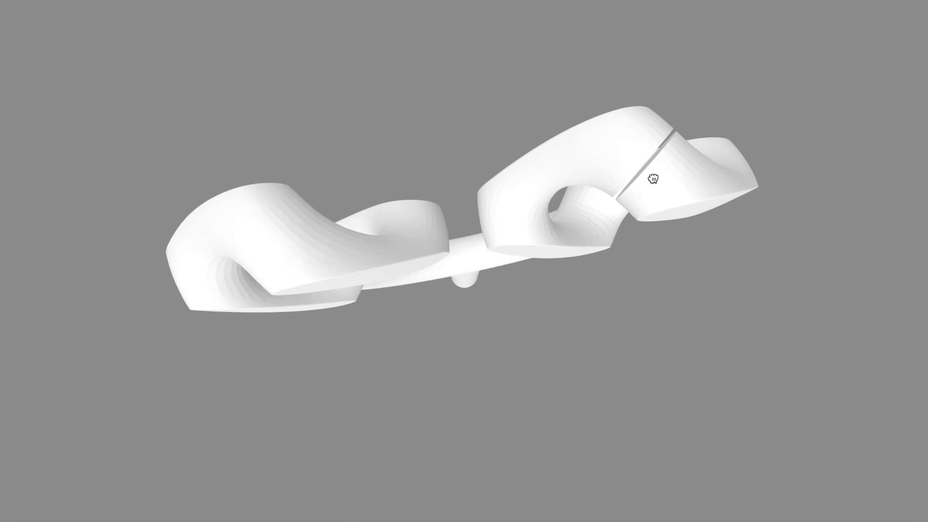
{"action": "left_click_drag", "start_coordinate": [656, 178], "coordinate": [680, 147]}
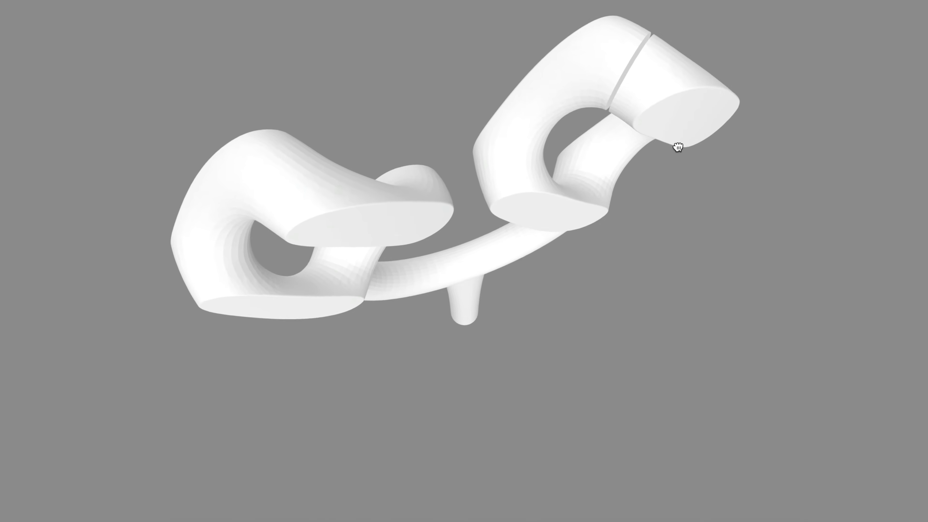
{"action": "left_click_drag", "start_coordinate": [680, 147], "coordinate": [533, 14]}
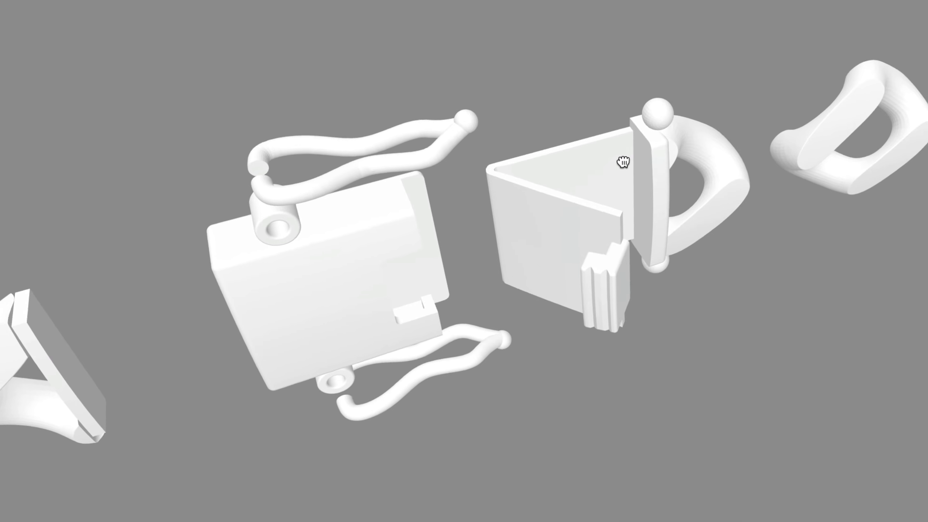
Orbit the clasp pieces and turn them to face forward.
{"action": "left_click_drag", "start_coordinate": [622, 161], "coordinate": [666, 114]}
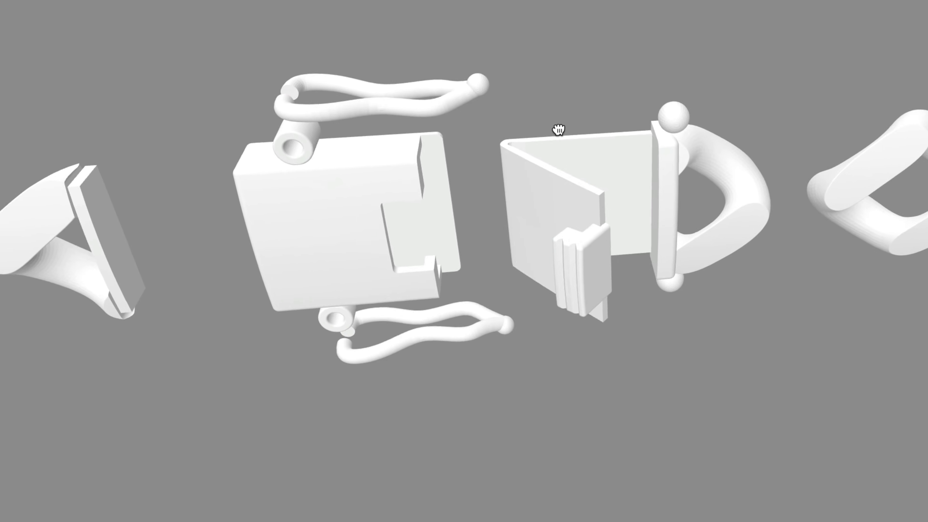
{"action": "left_click_drag", "start_coordinate": [557, 128], "coordinate": [474, 96]}
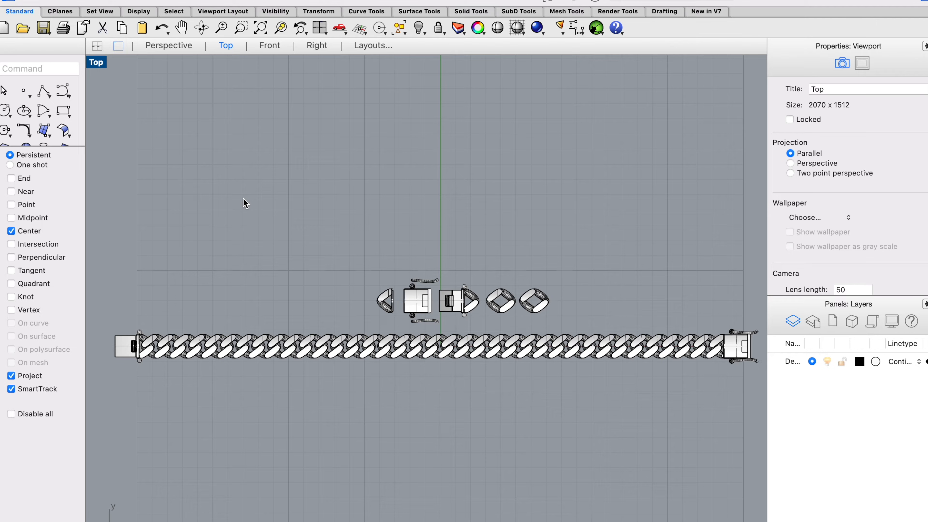
{"action": "mouse_move", "coordinate": [434, 193]}
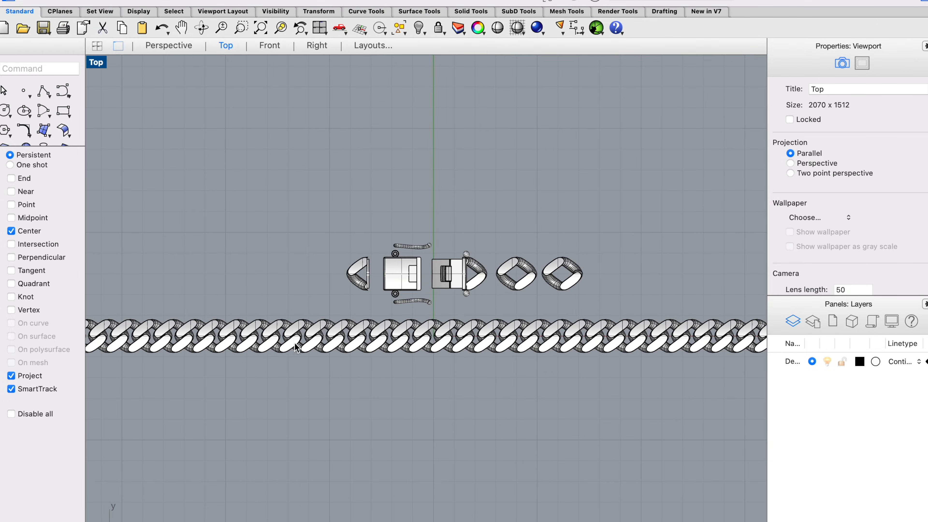
{"action": "left_click", "coordinate": [284, 334]}
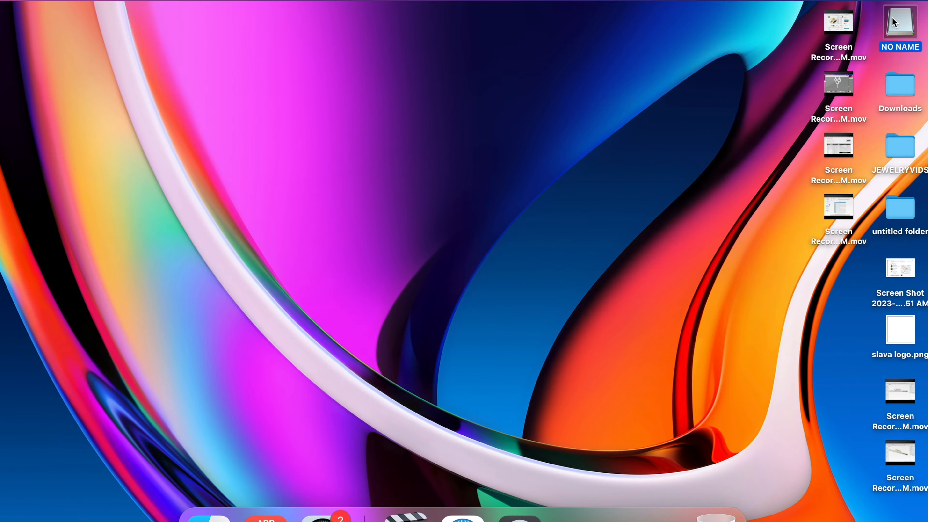
Launch CHITUBOX from the macOS installer folder on the NO NAME drive.
{"action": "double_click", "coordinate": [901, 22]}
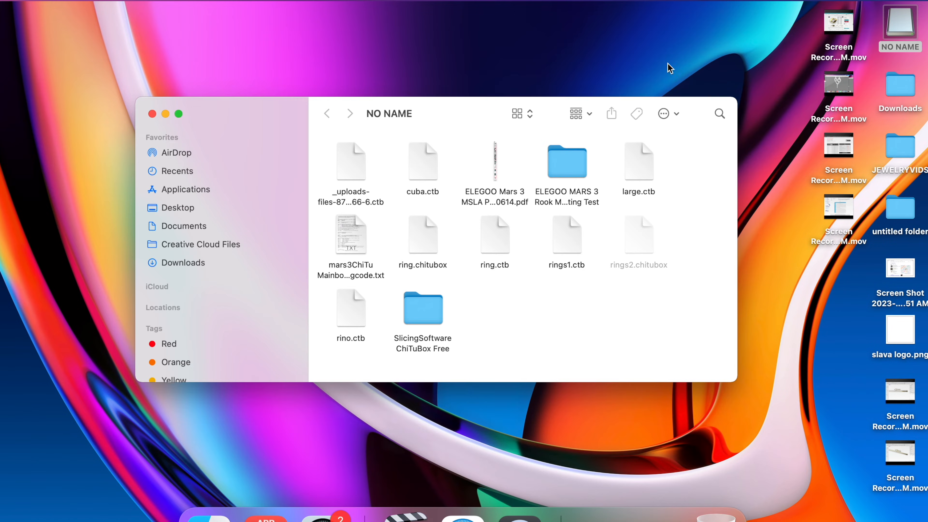
{"action": "double_click", "coordinate": [423, 309]}
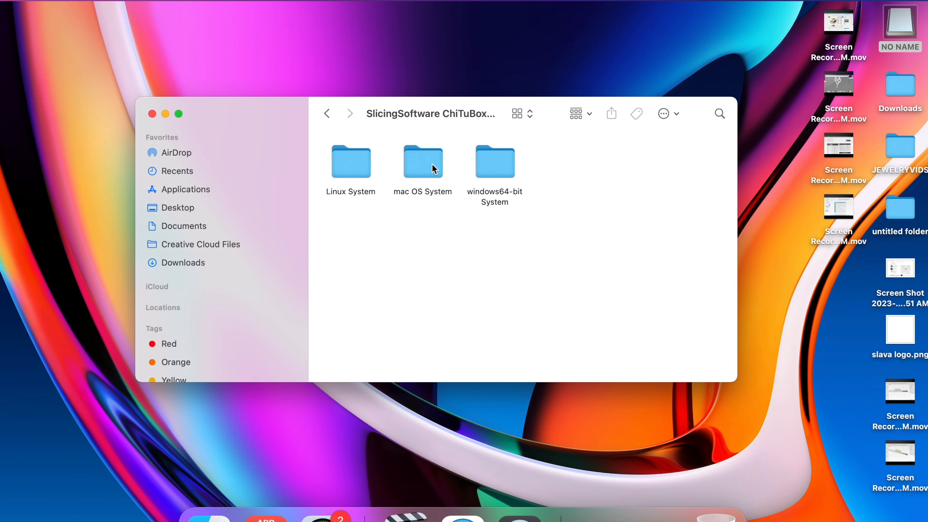
{"action": "double_click", "coordinate": [423, 162]}
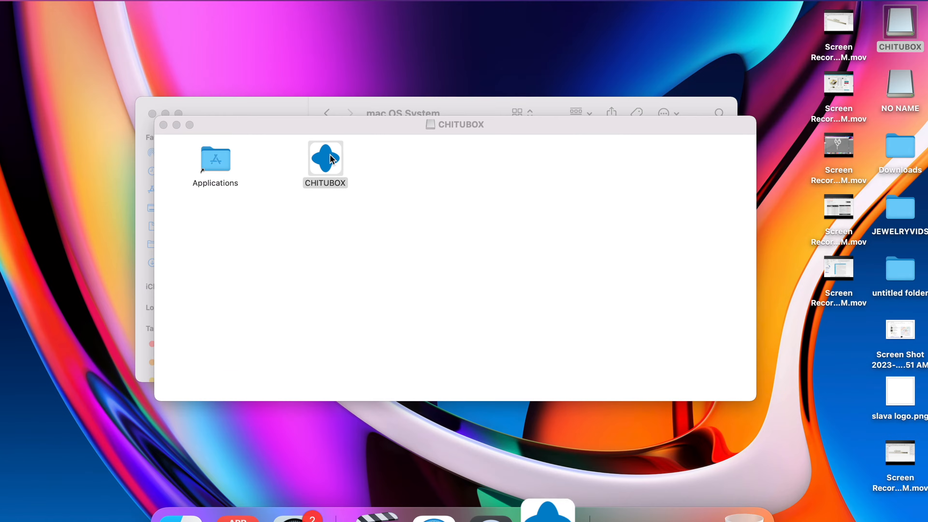
{"action": "double_click", "coordinate": [325, 159]}
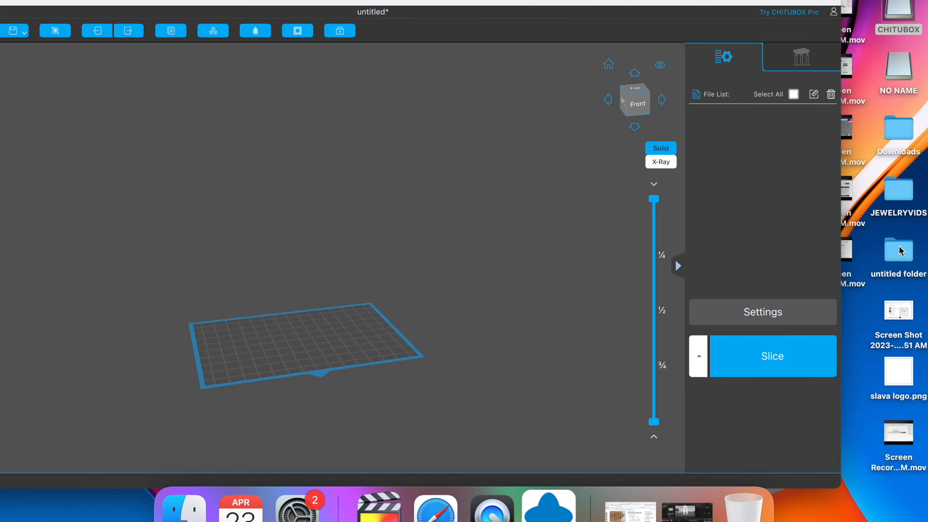
Load fix.stl from the untitled folder onto the CHITUBOX build plate.
{"action": "double_click", "coordinate": [898, 250]}
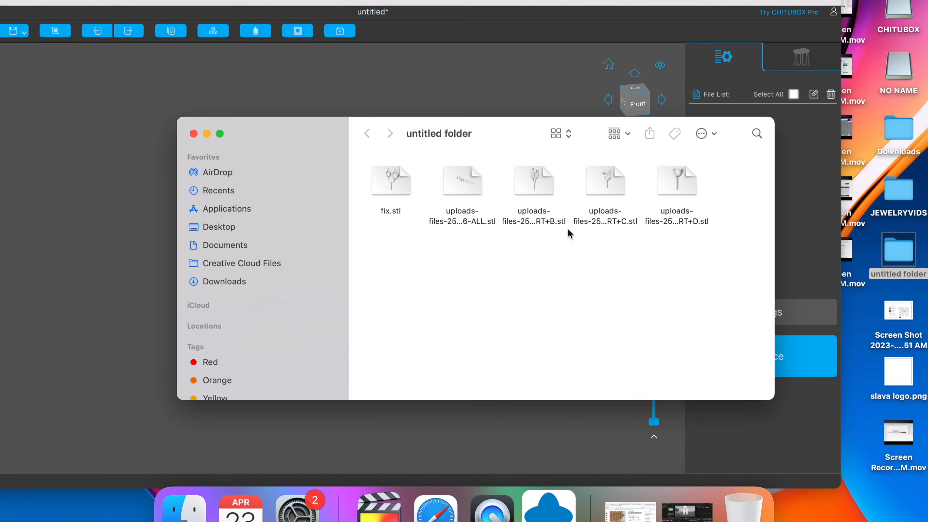
{"action": "mouse_move", "coordinate": [394, 187]}
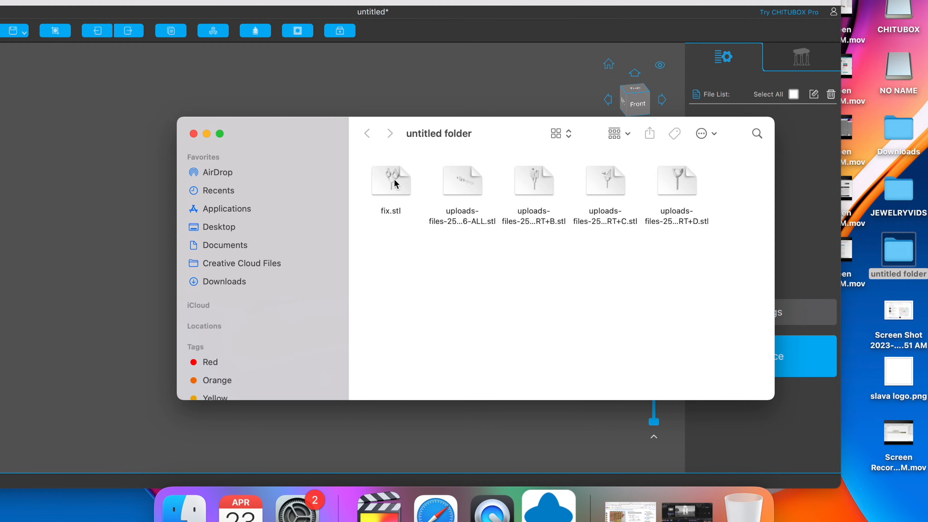
{"action": "double_click", "coordinate": [391, 182]}
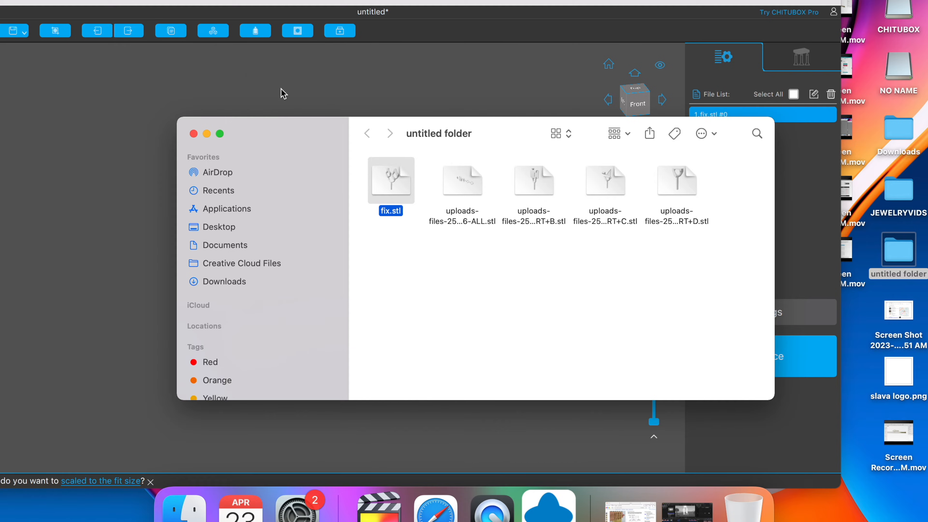
{"action": "double_click", "coordinate": [391, 180]}
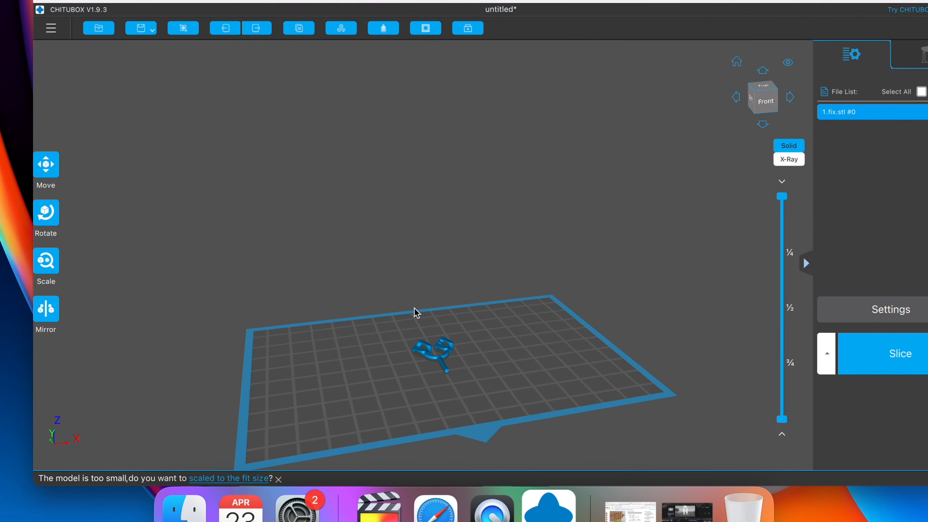
Select the chain link and scale it to 120% on all axes, about 20 by 28 by 3 mm.
{"action": "left_click", "coordinate": [46, 213]}
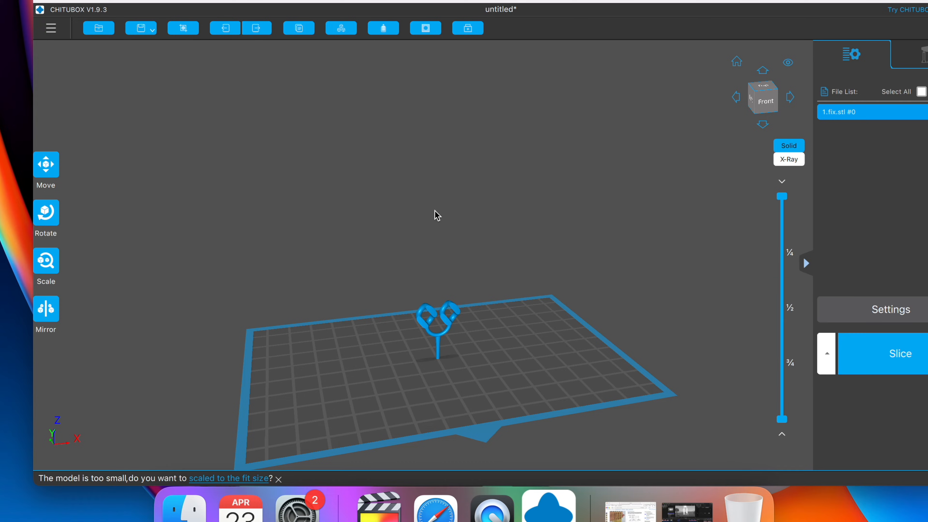
{"action": "mouse_move", "coordinate": [133, 224]}
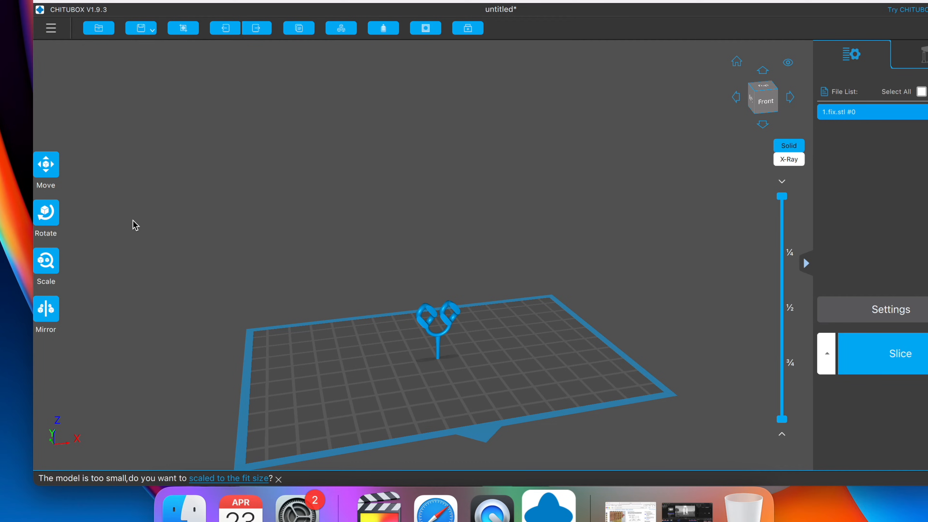
{"action": "left_click", "coordinate": [46, 260]}
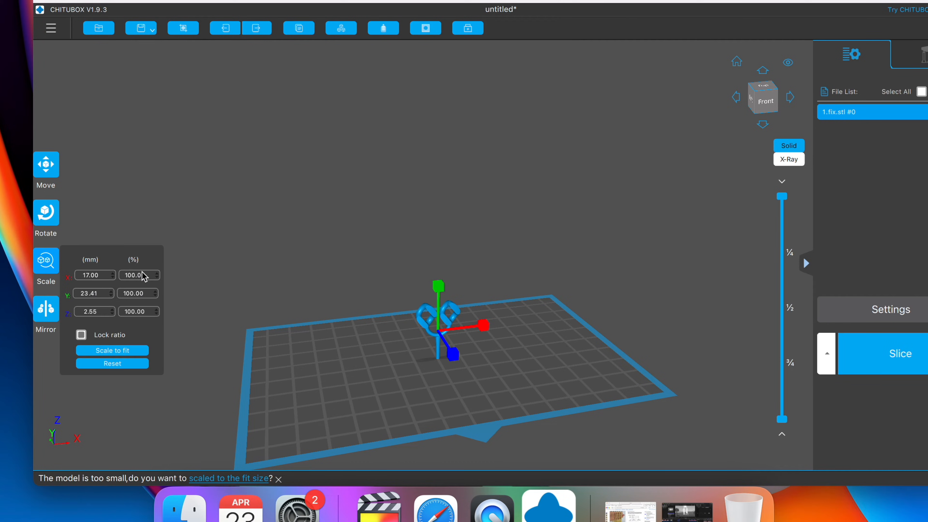
{"action": "left_click", "coordinate": [135, 275]}
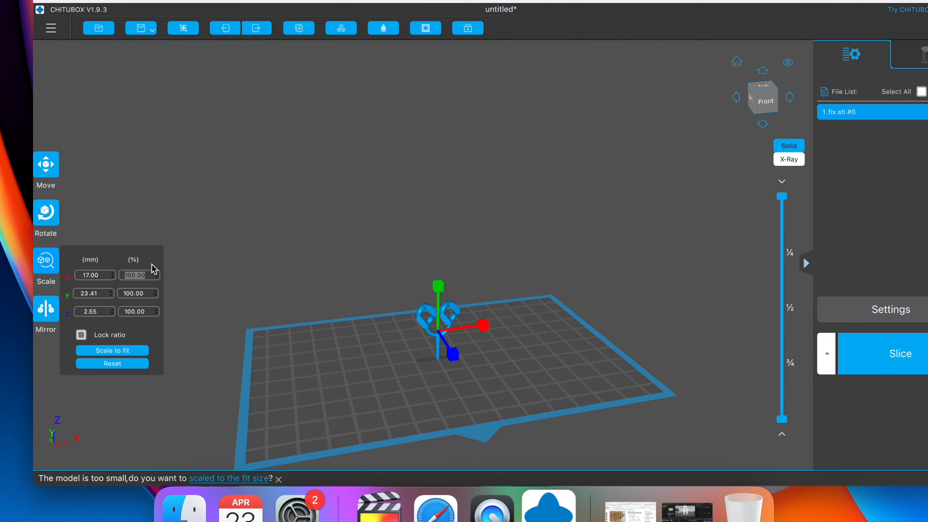
{"action": "type", "text": "120"}
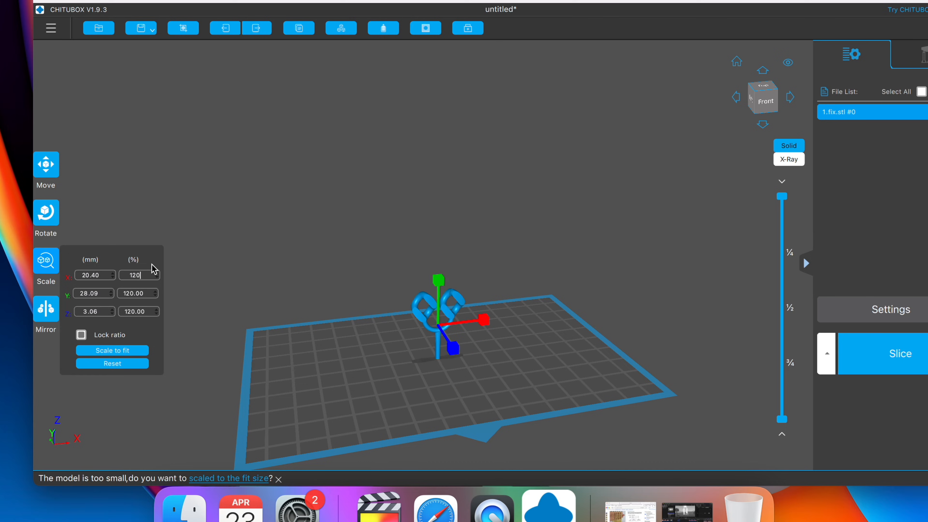
{"action": "mouse_move", "coordinate": [414, 322]}
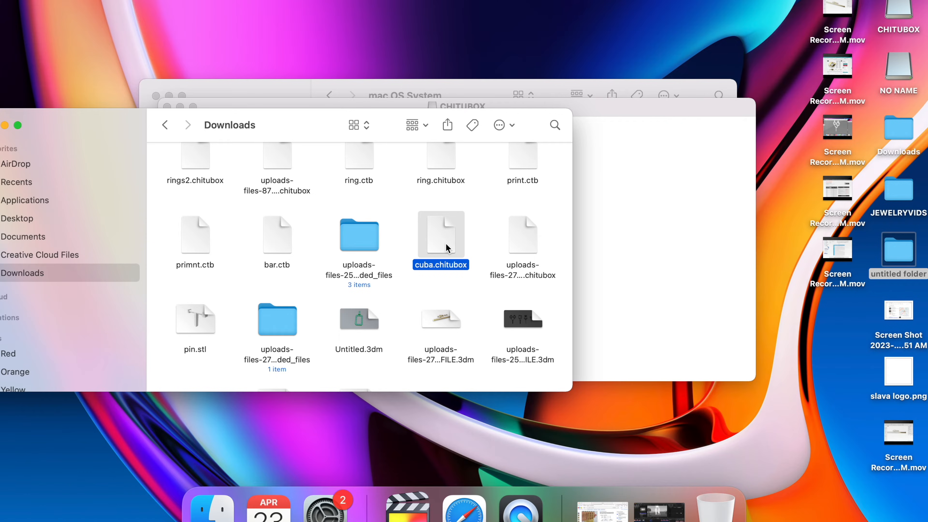
{"action": "mouse_move", "coordinate": [904, 70]}
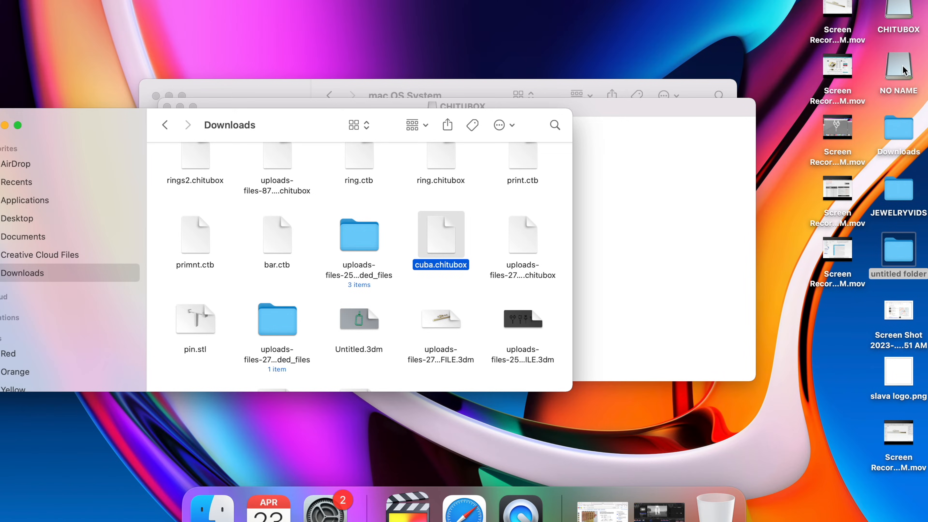
{"action": "mouse_move", "coordinate": [565, 487]}
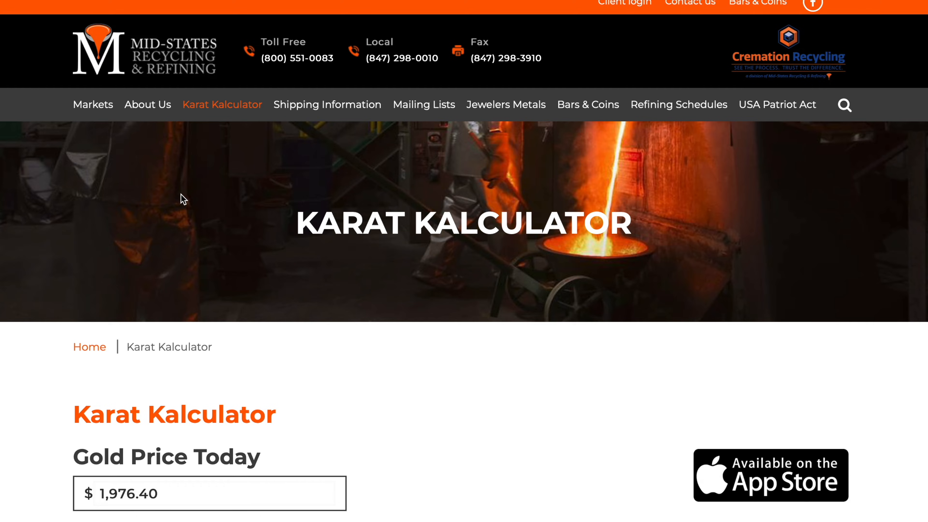
Enter 1 gram each for 10, 14 and 18 karat gold, giving an estimate of $55.11.
{"action": "scroll", "scroll_direction": "down", "scroll_amount": 3}
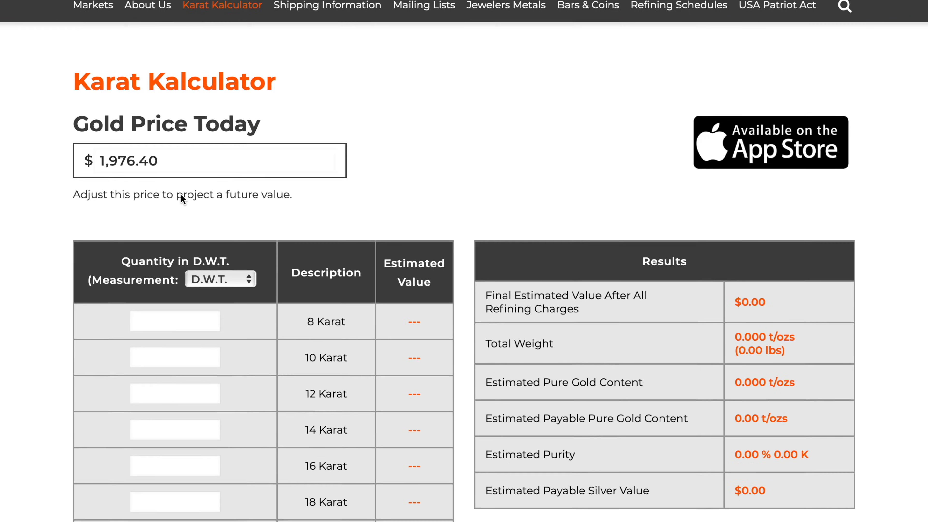
{"action": "left_click", "coordinate": [221, 278]}
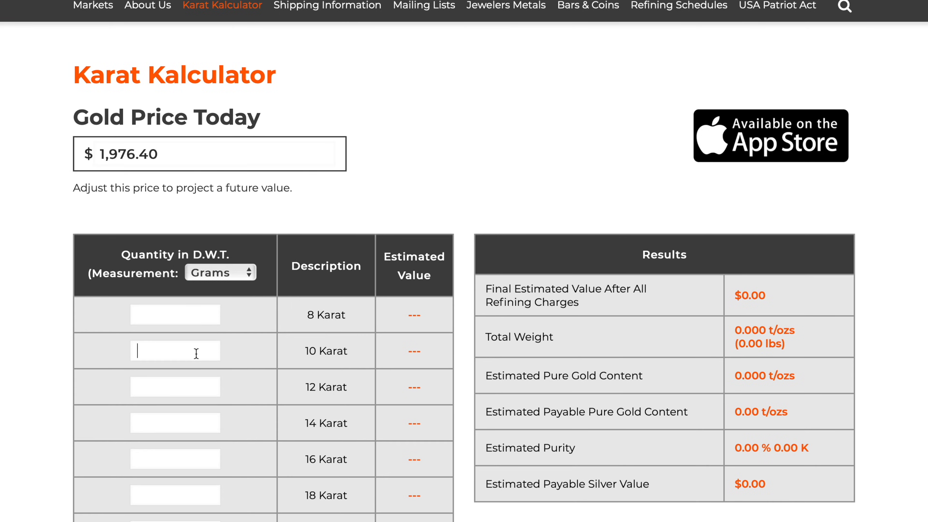
{"action": "type", "text": "1"}
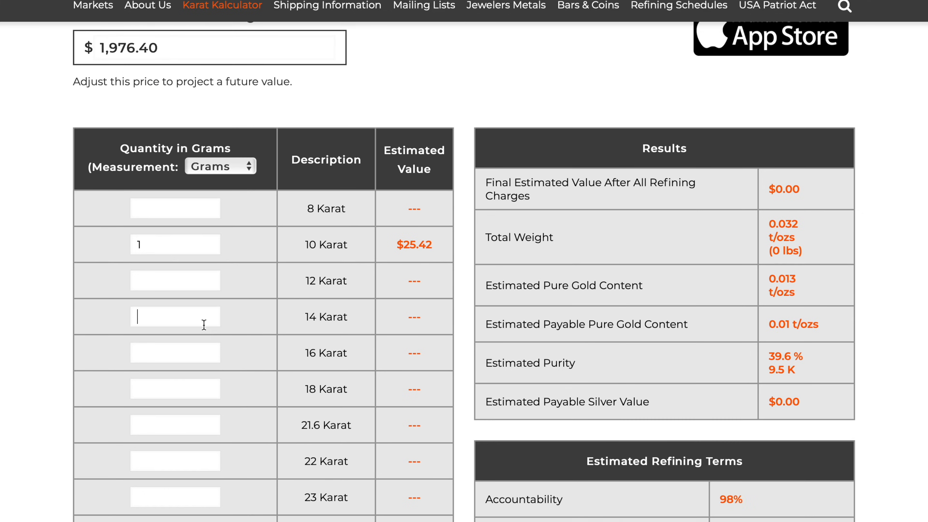
{"action": "type", "text": "1"}
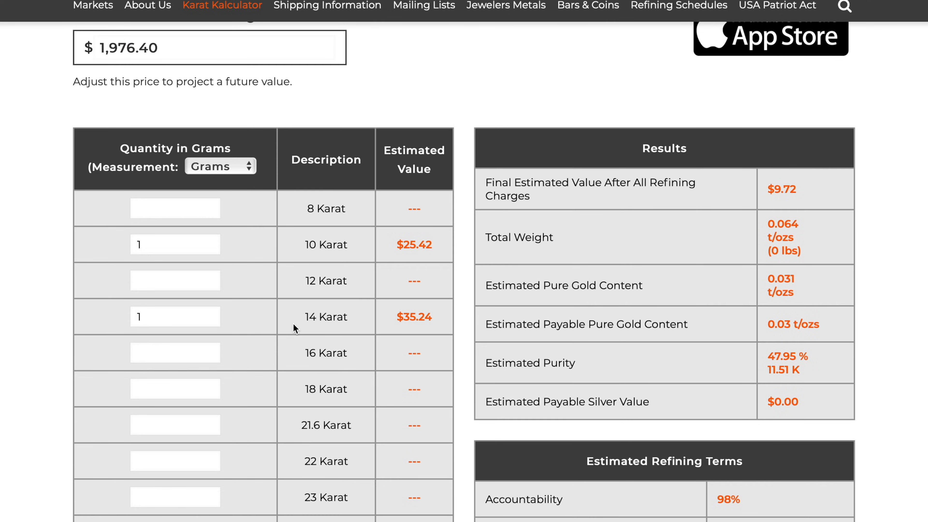
{"action": "left_click", "coordinate": [191, 389]}
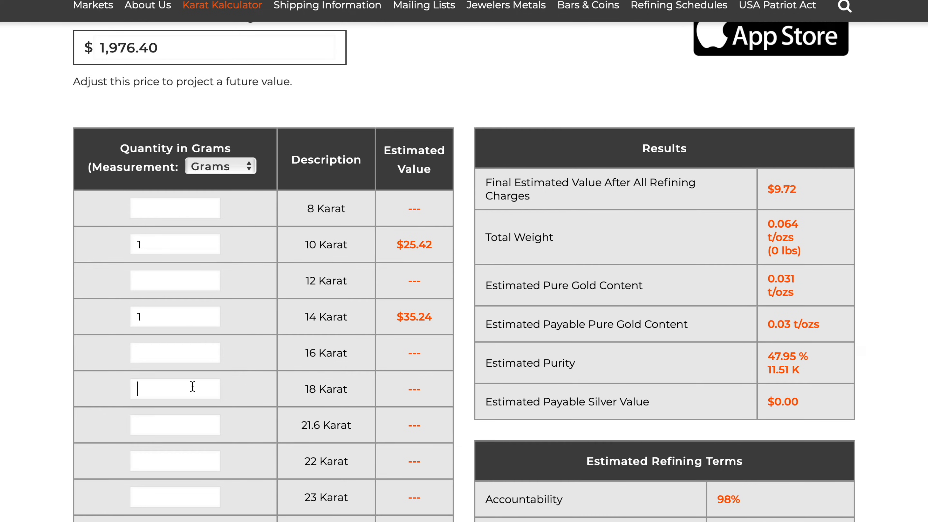
{"action": "type", "text": "1"}
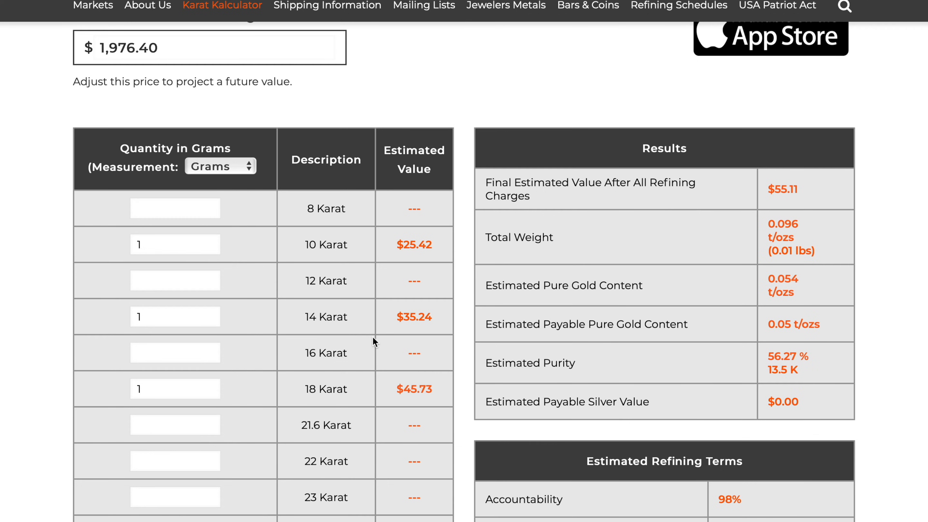